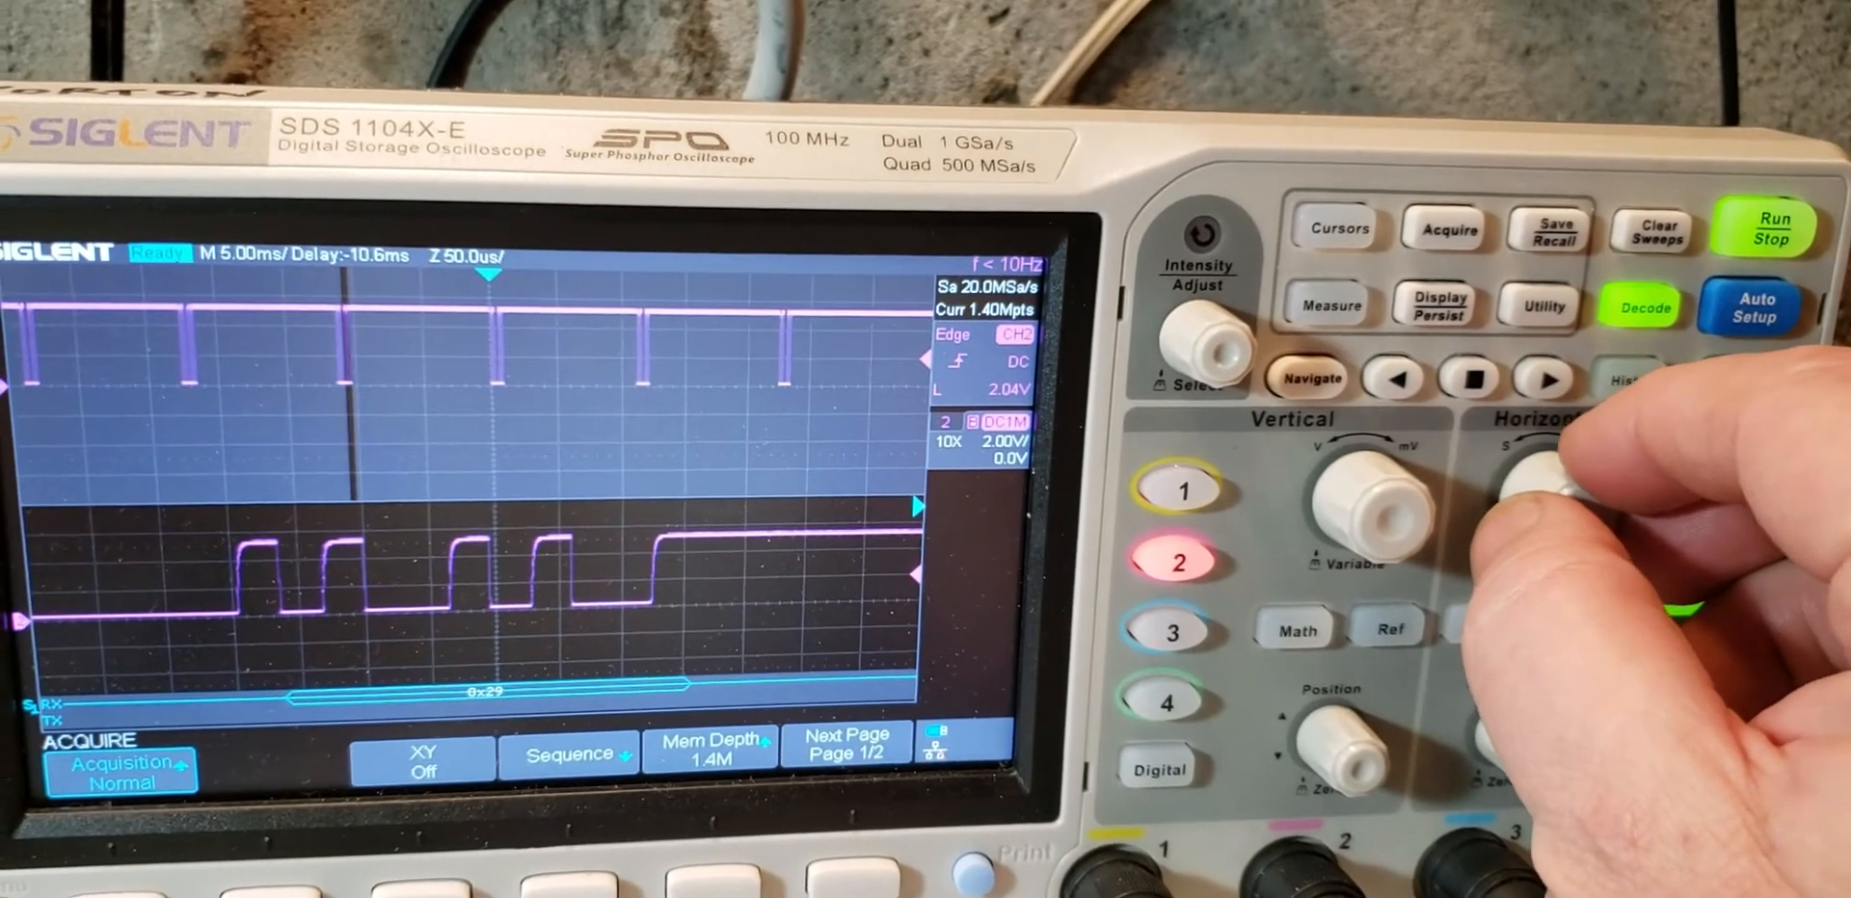
mouse_move(1546, 473)
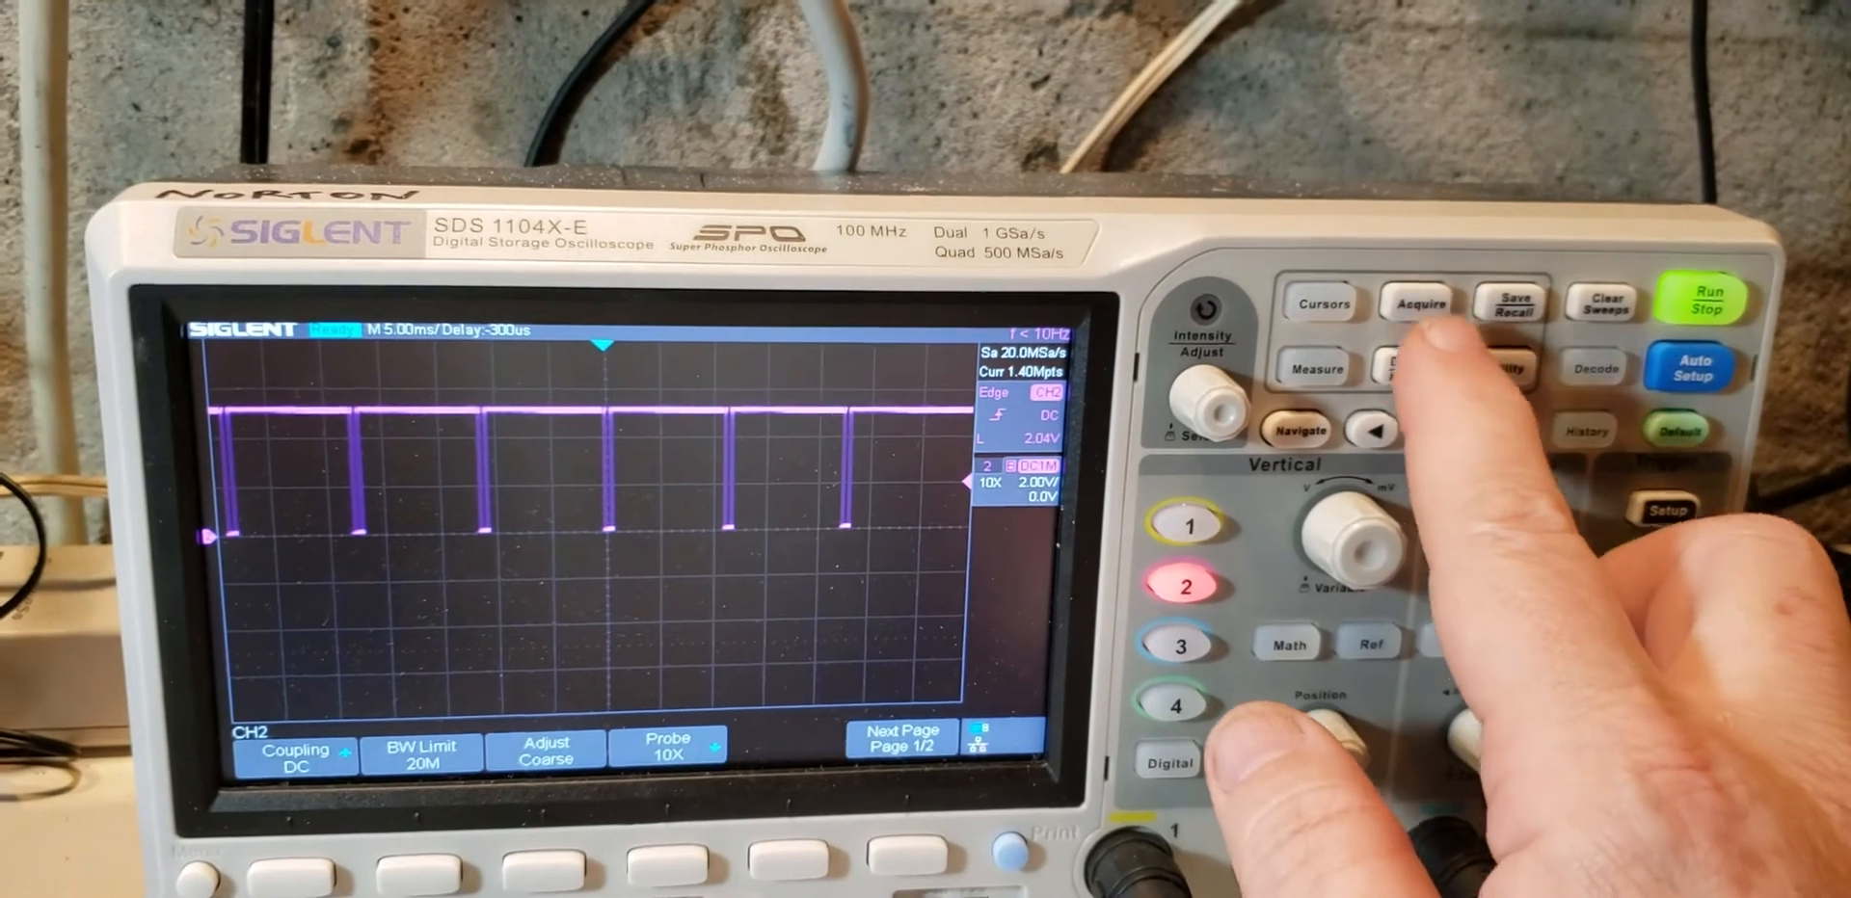
Show the acquisition memory depth choices (14k, 140k, 1.4M, 14M) with 1.4M current.
left_click(1417, 305)
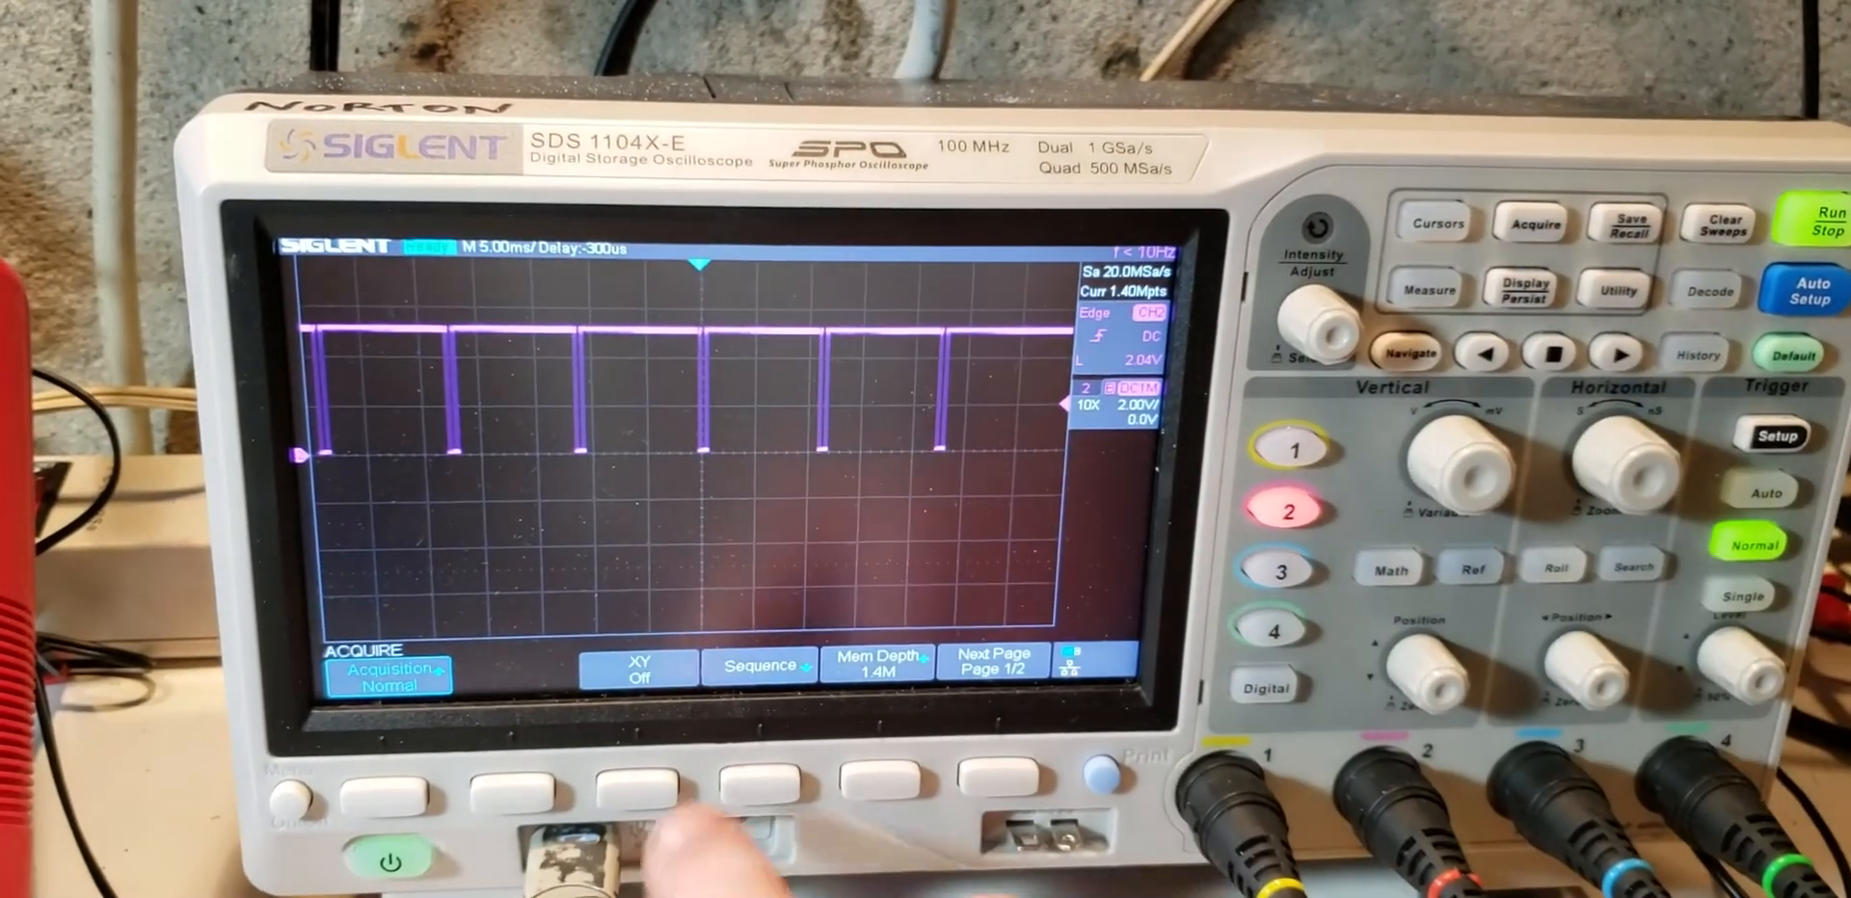
left_click(879, 790)
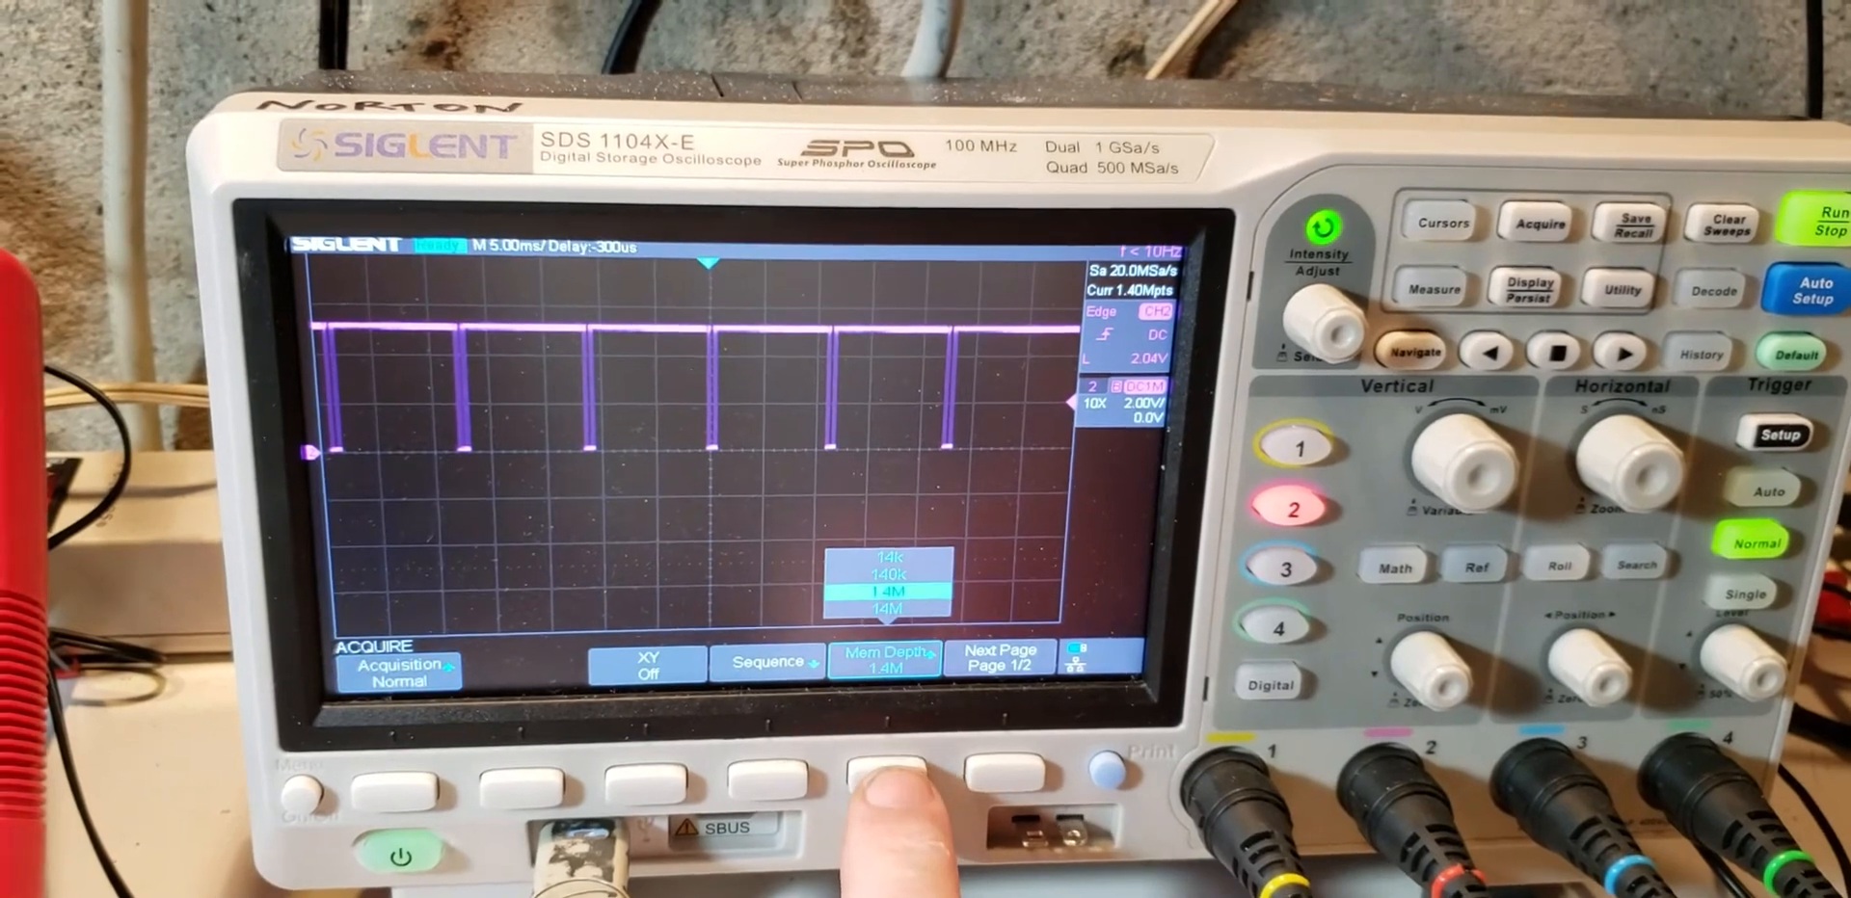